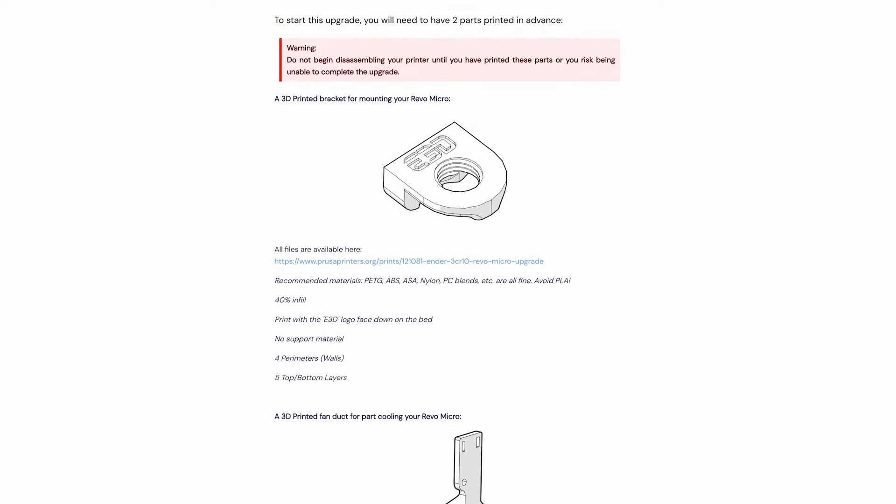
{"action": "scroll", "scroll_direction": "down", "scroll_amount": 3}
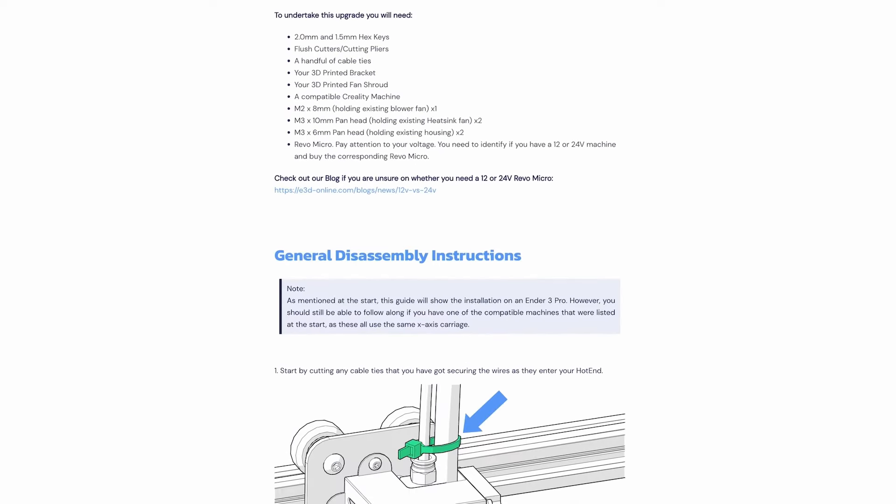
{"action": "scroll", "scroll_direction": "down", "scroll_amount": 3}
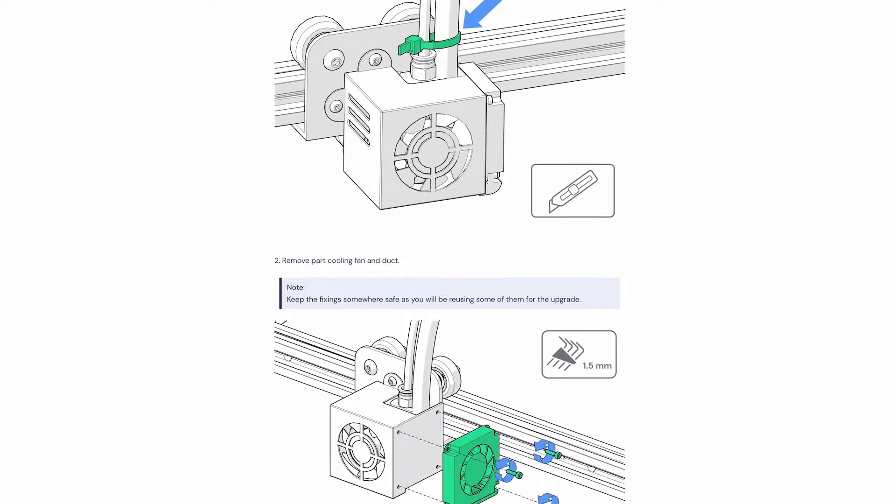